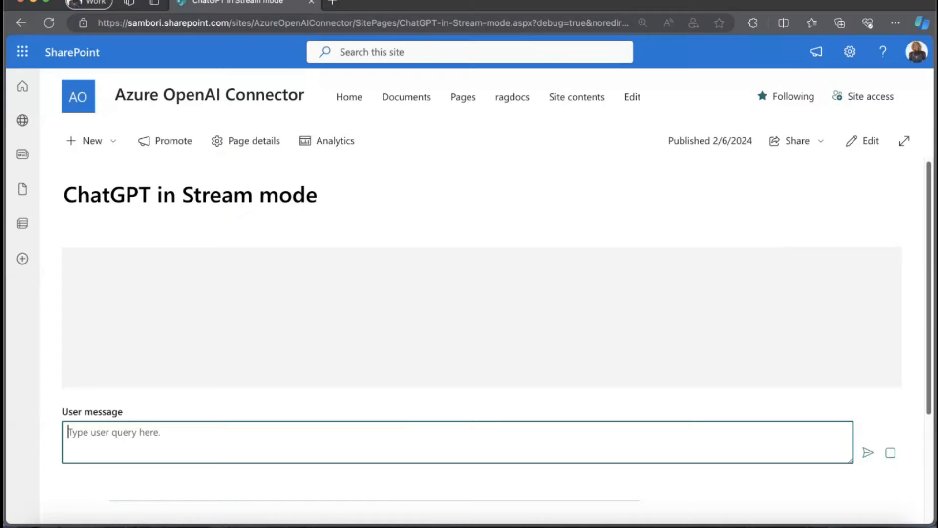
mouse_move(603, 400)
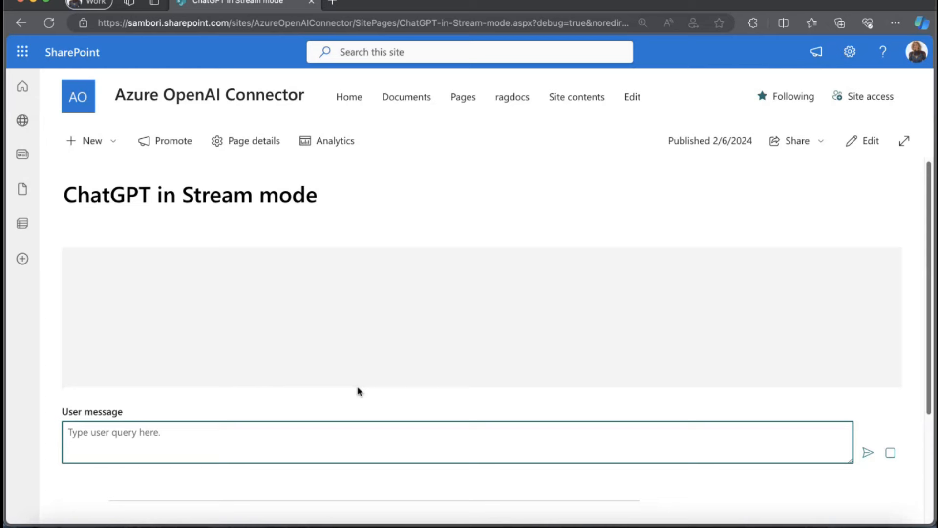
mouse_move(308, 443)
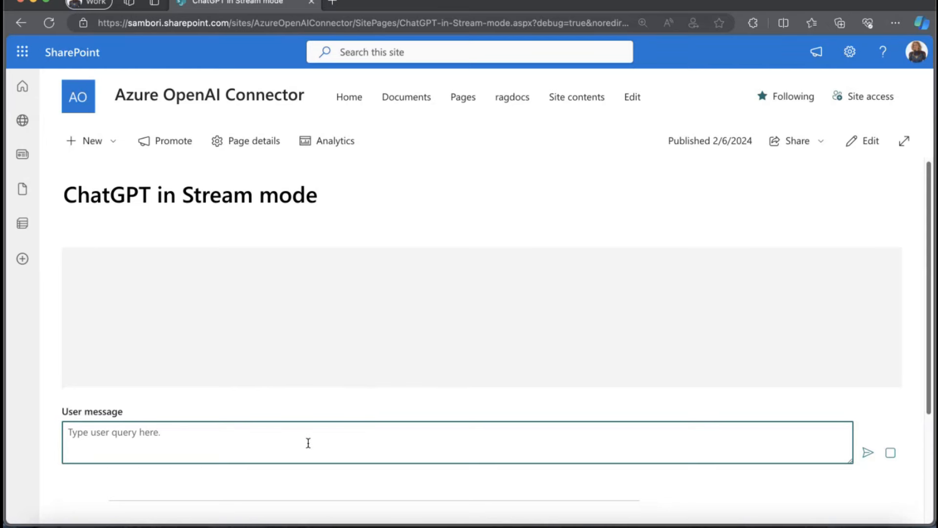
Step: Ask the chat 'What is MS Azure, and what are the main benefits of using it?'
type("What is MS Azure, and what are the main benefits of using it?")
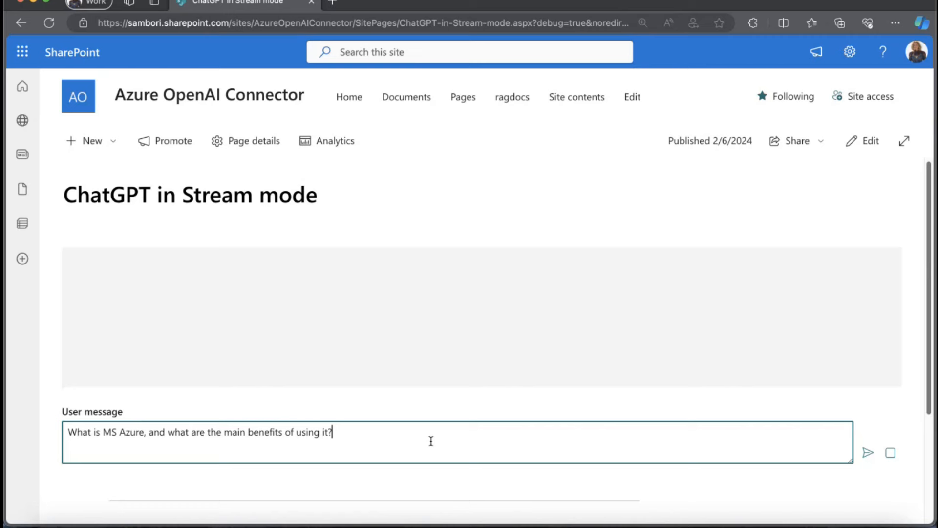
mouse_move(857, 458)
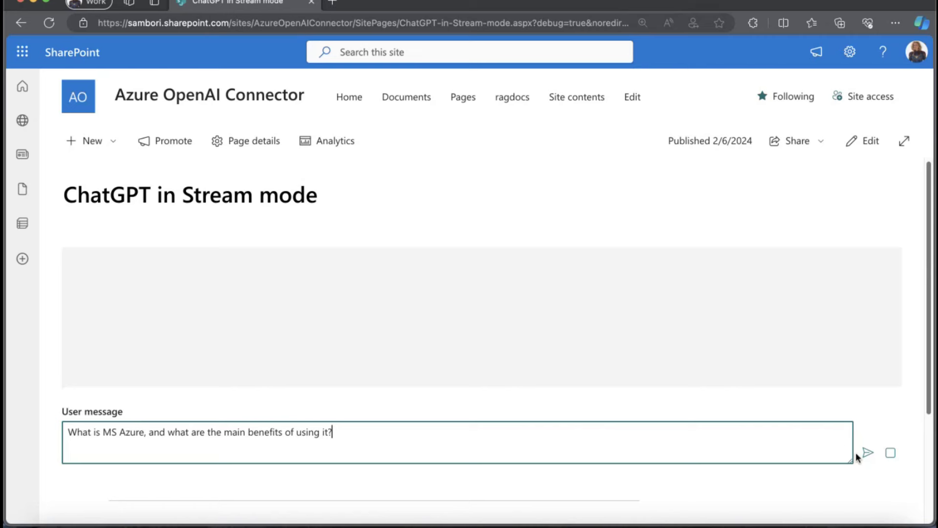
left_click(867, 451)
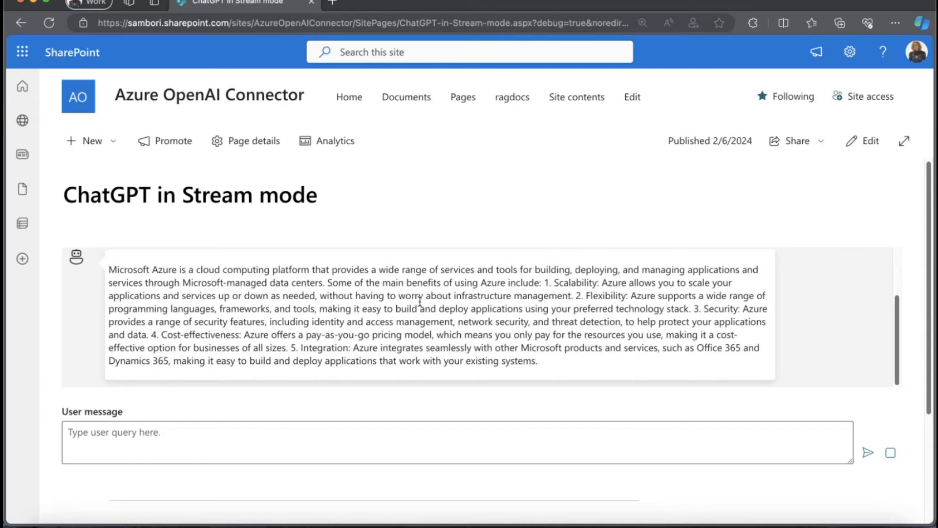
mouse_move(658, 373)
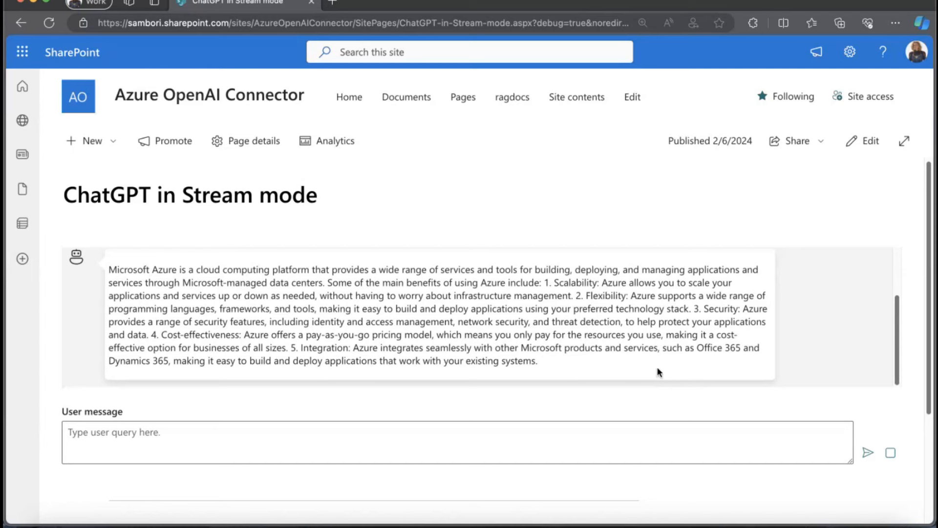
mouse_move(823, 352)
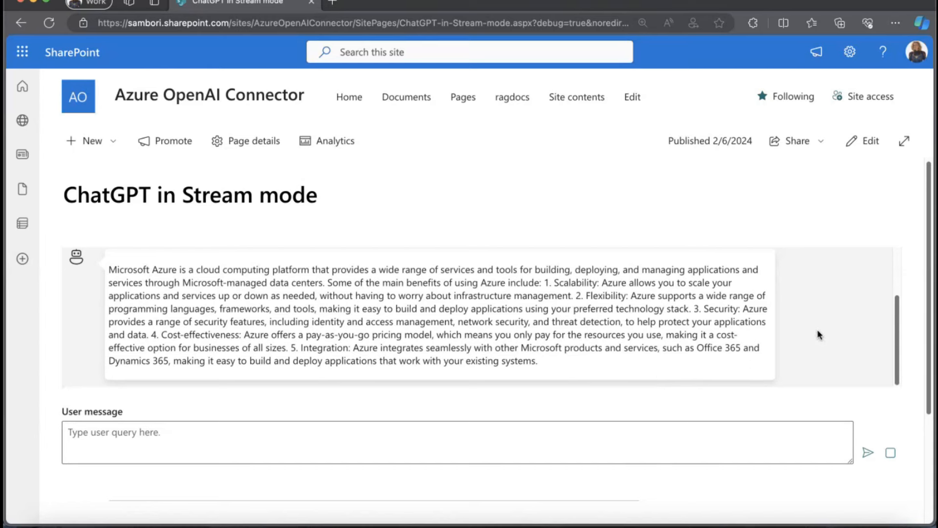
mouse_move(832, 349)
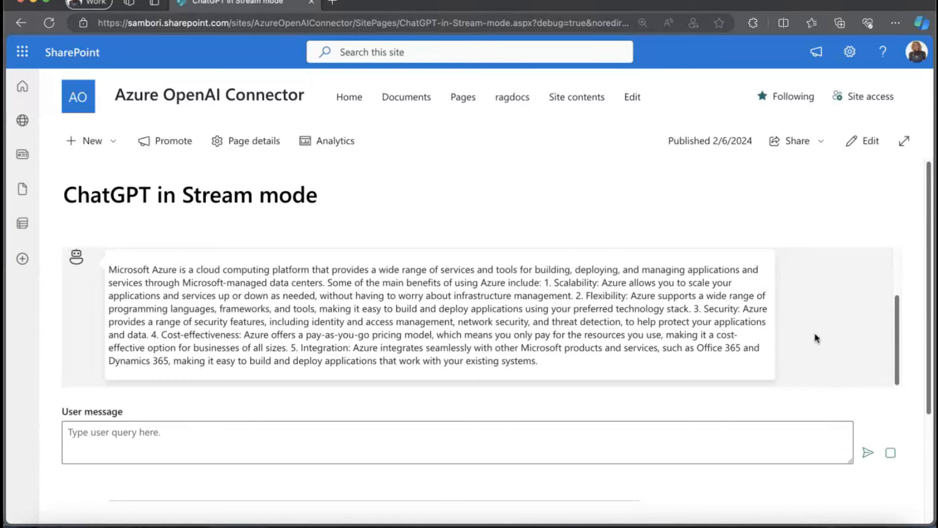
mouse_move(673, 428)
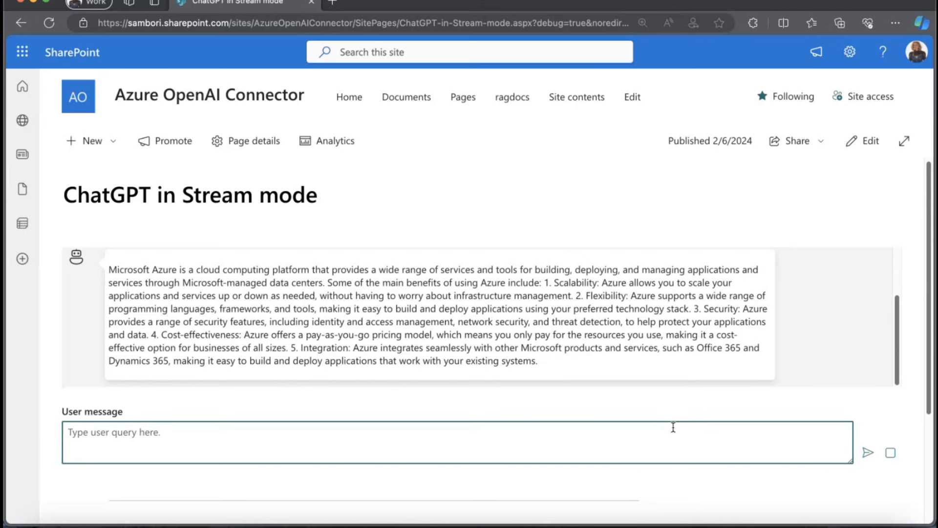
Step: Send the follow-up question 'How can I test it?' to the chat
type("How an")
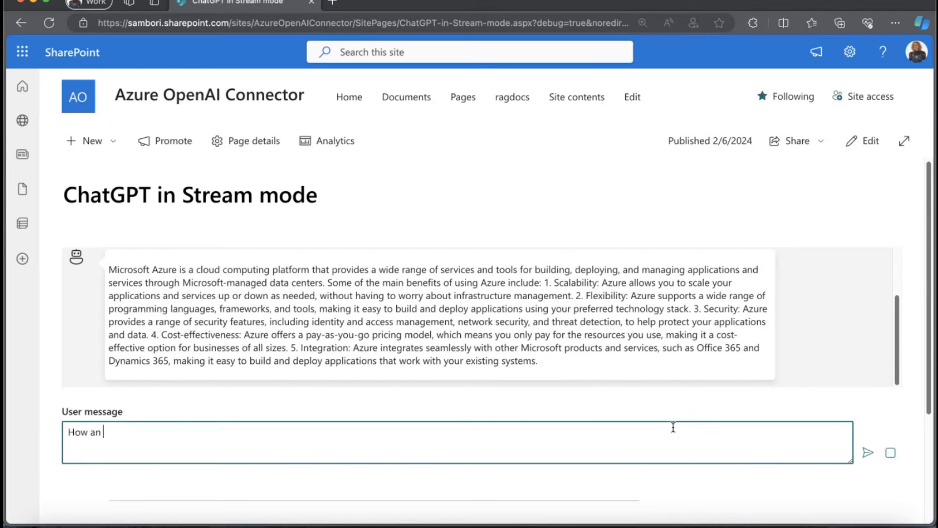
type("can I")
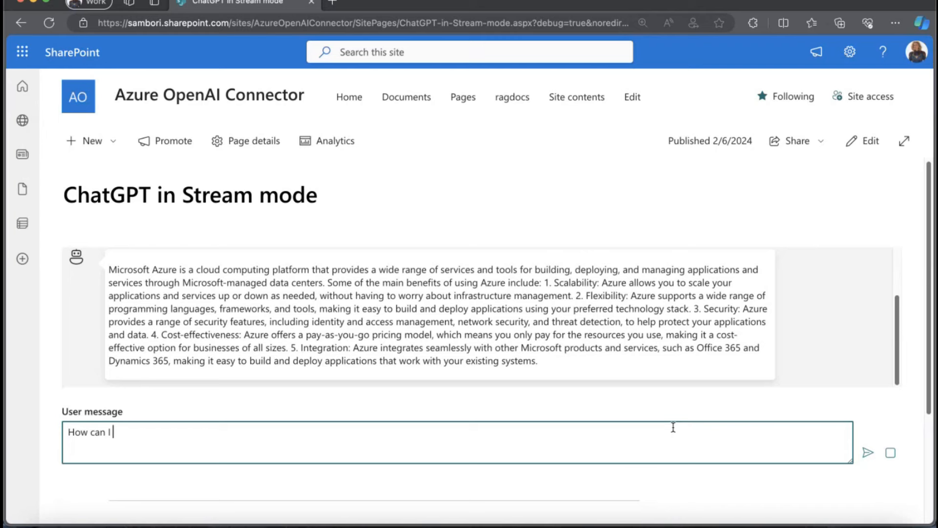
type("test it?")
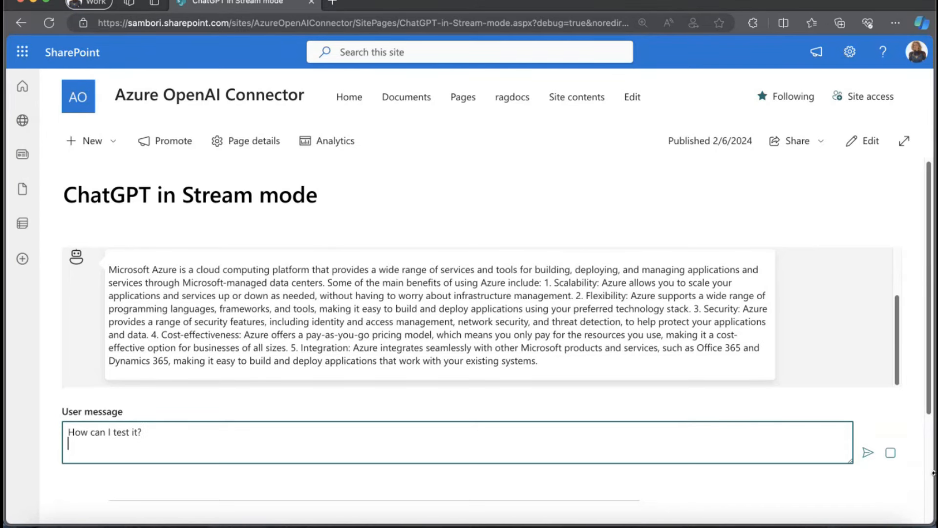
left_click(867, 451)
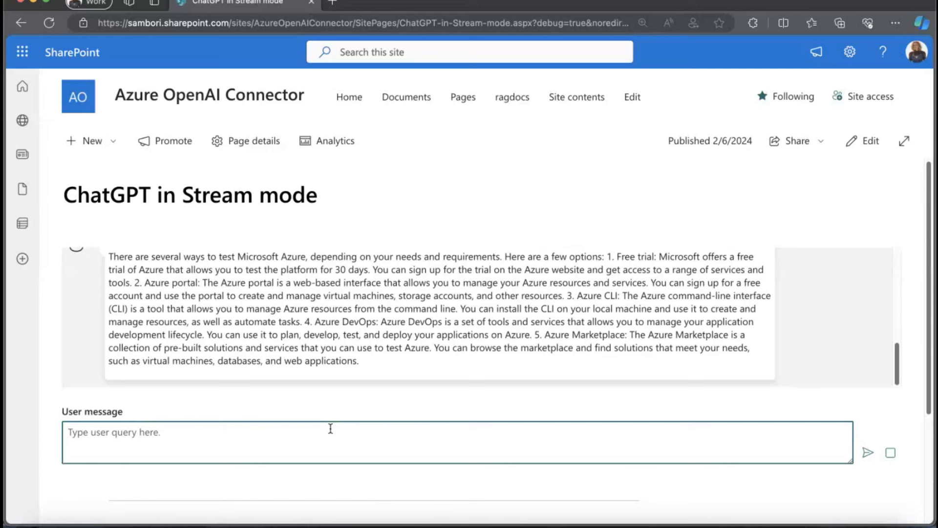
Step: Request 200 random sentences and stop the streaming reply around sentence 51
type("Give me 200")
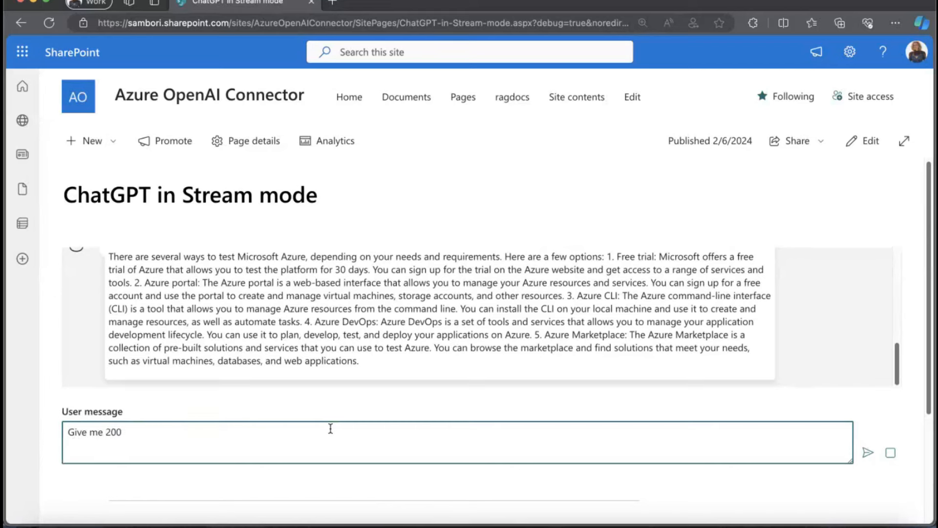
type("random")
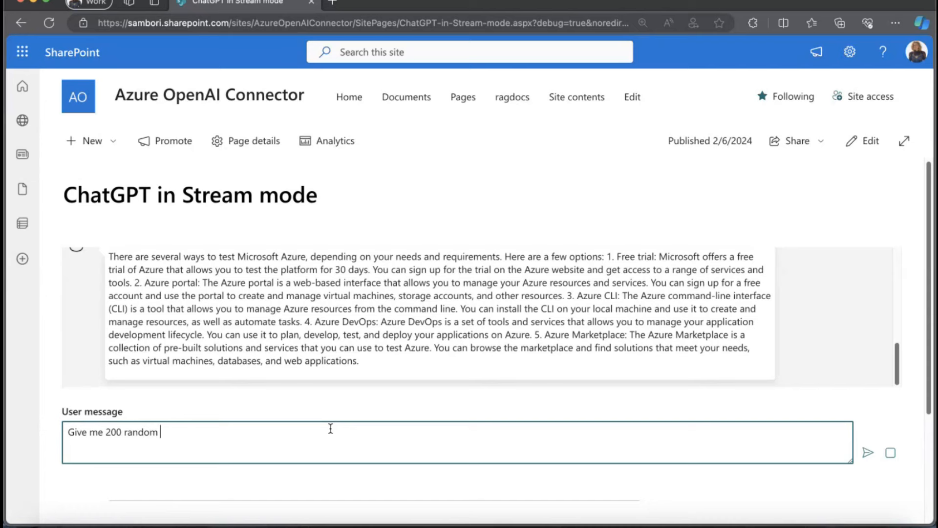
type("sentences")
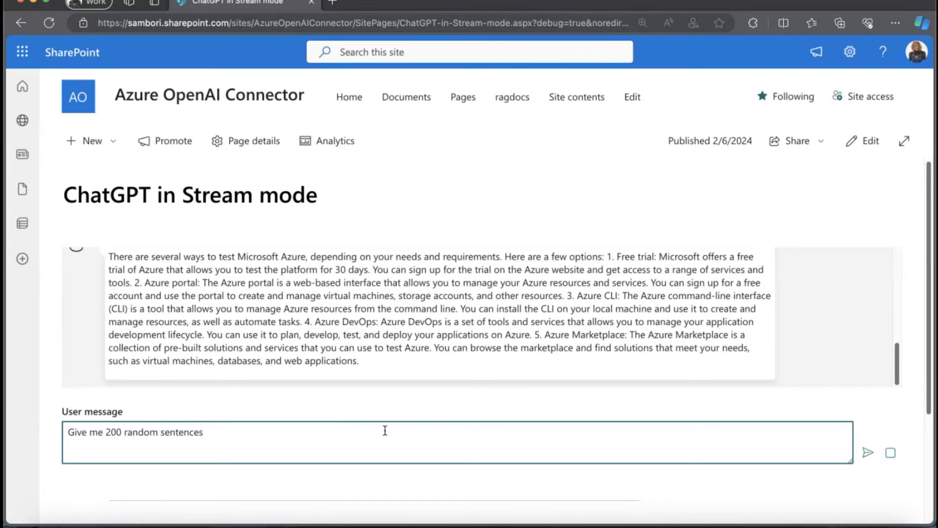
left_click(869, 452)
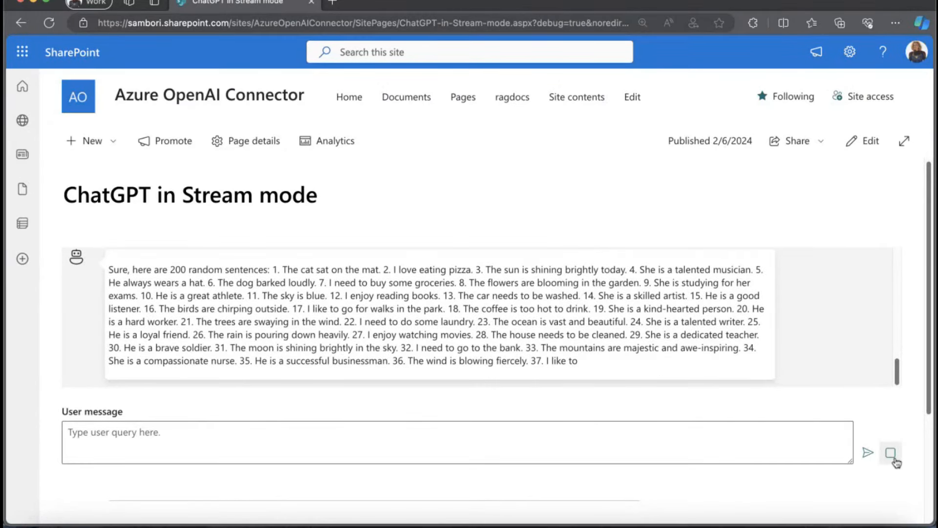
scroll("down", 3)
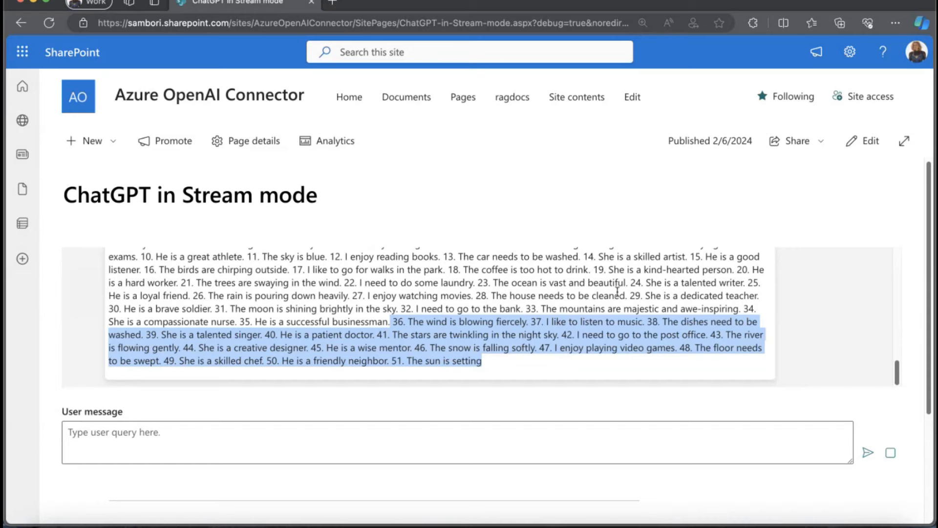
mouse_move(740, 325)
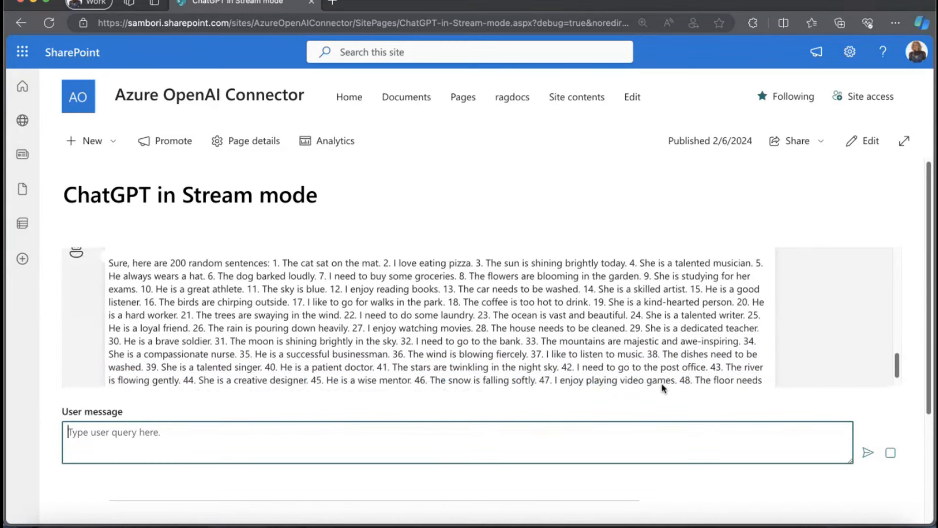
scroll("down", 3)
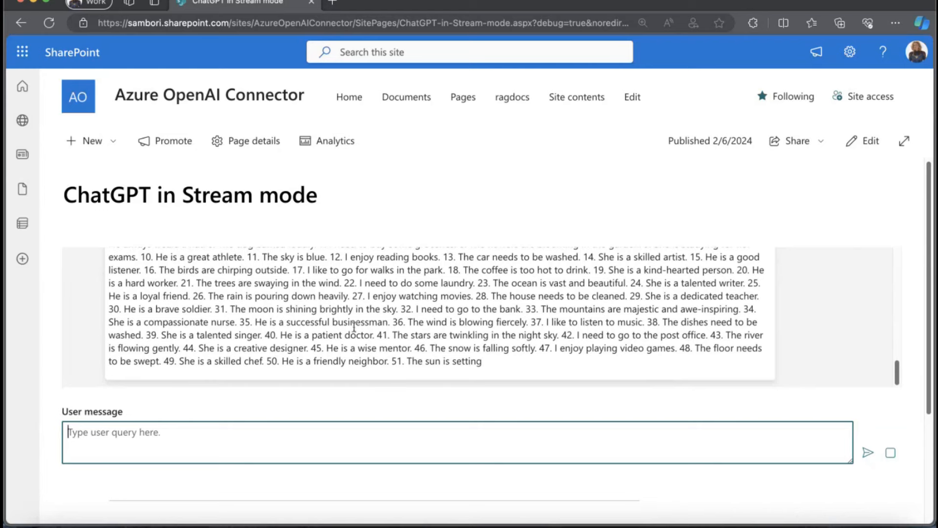
mouse_move(862, 149)
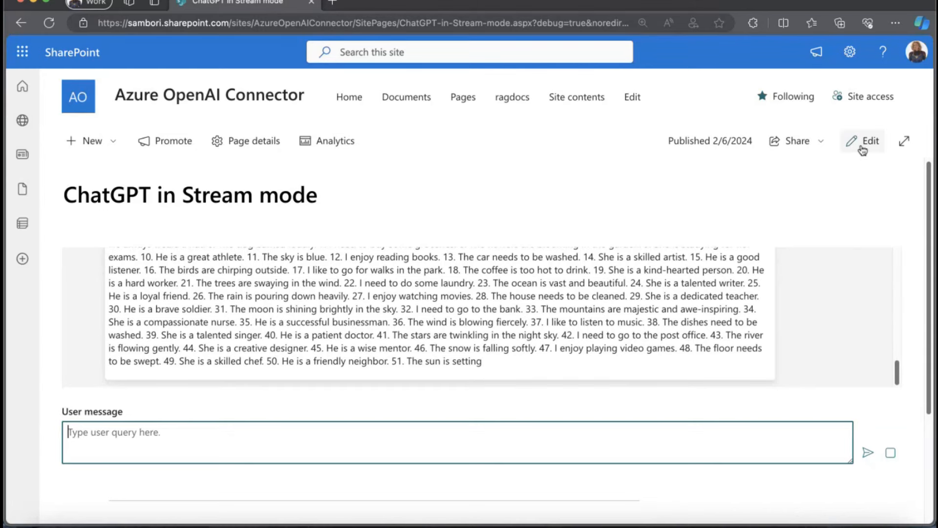
Step: Review the chat web part's API endpoint, deployment name and key in edit mode, then close the pane
left_click(868, 141)
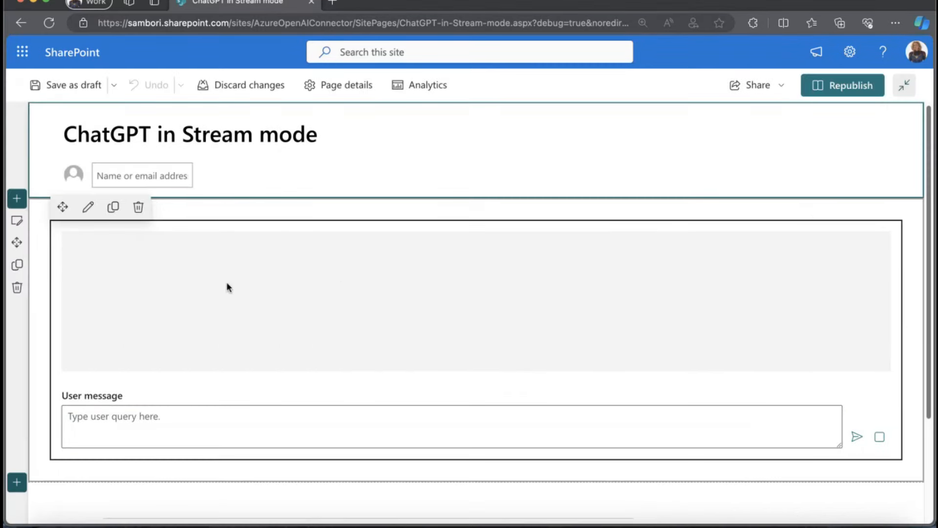
left_click(88, 207)
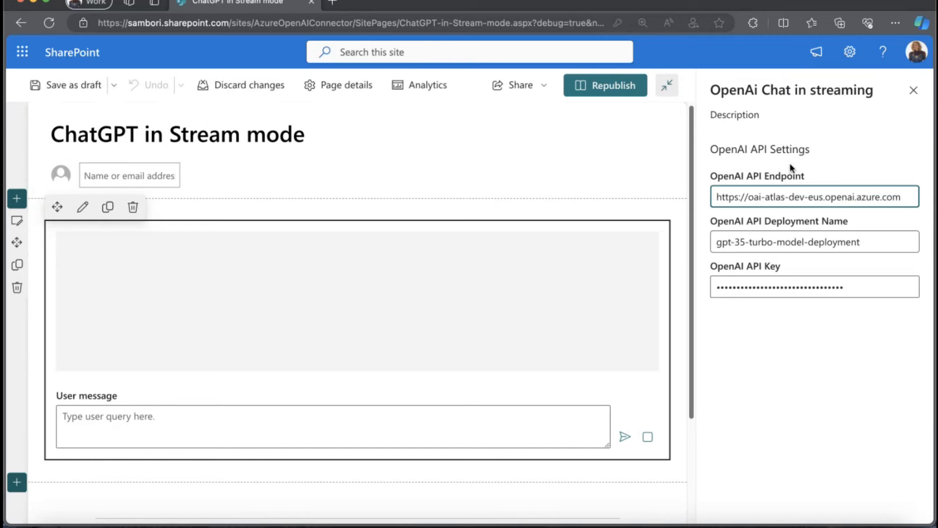
mouse_move(836, 174)
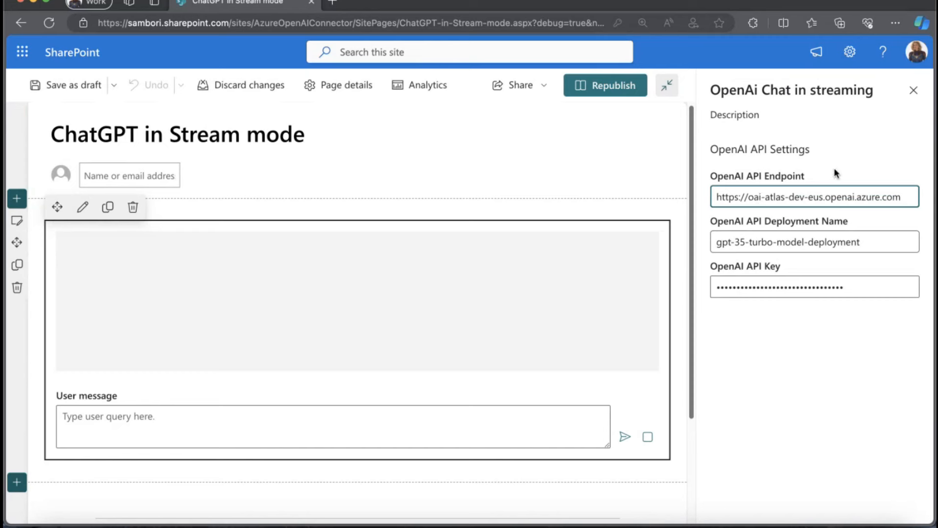
left_click(813, 286)
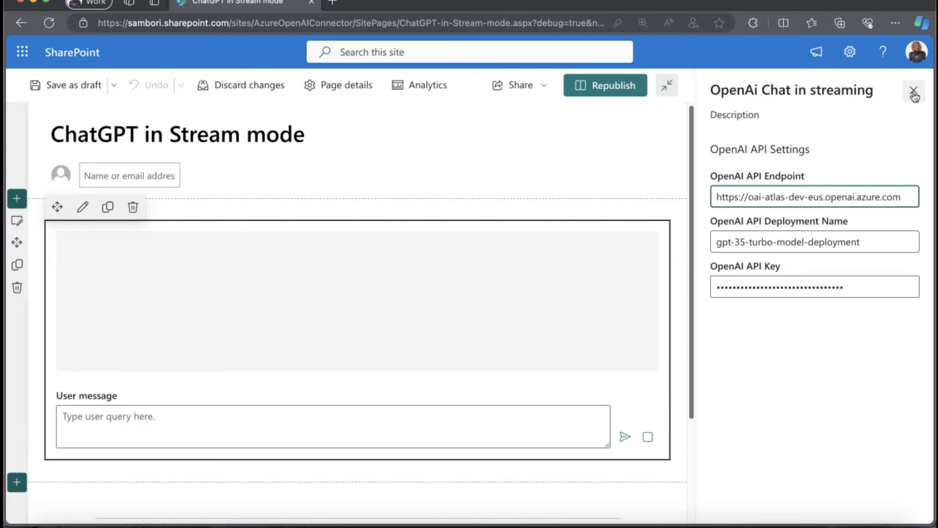
left_click(915, 94)
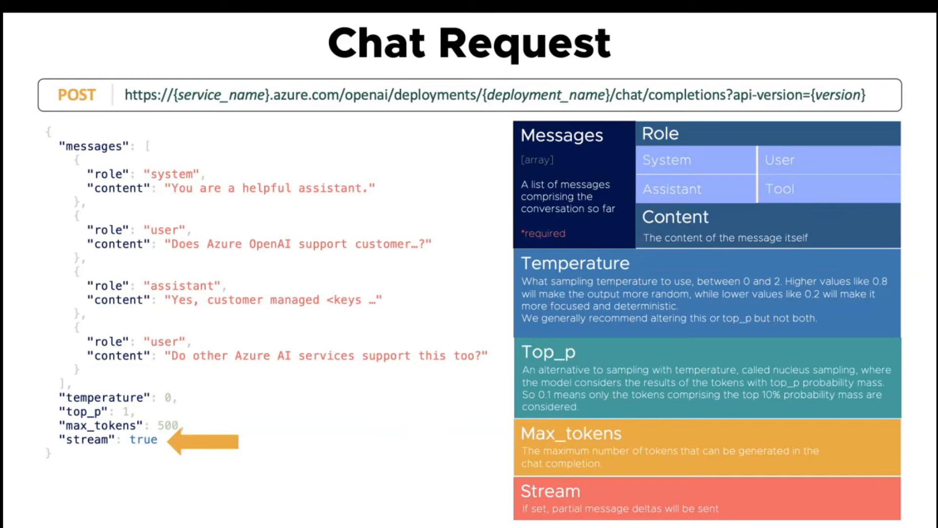
Step: Advance from the Chat Request slide to the Chat Response slide
key("right")
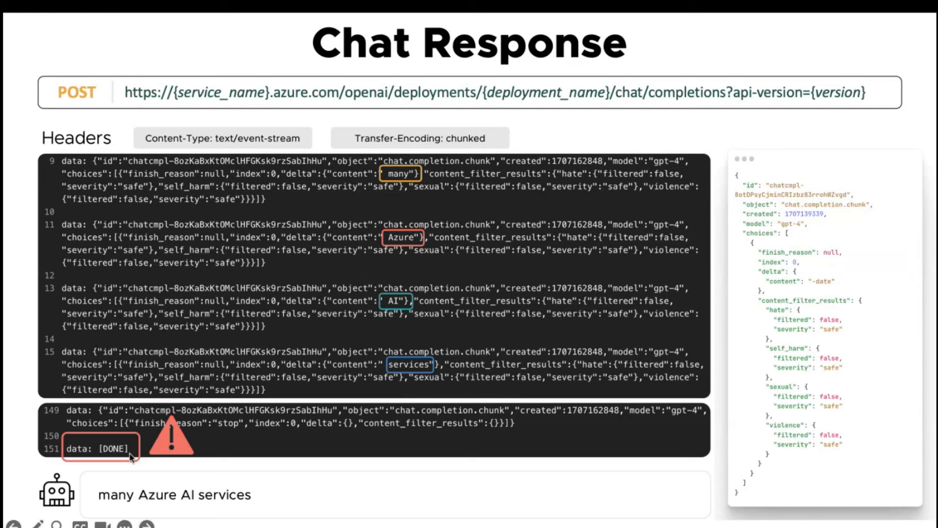
mouse_move(122, 456)
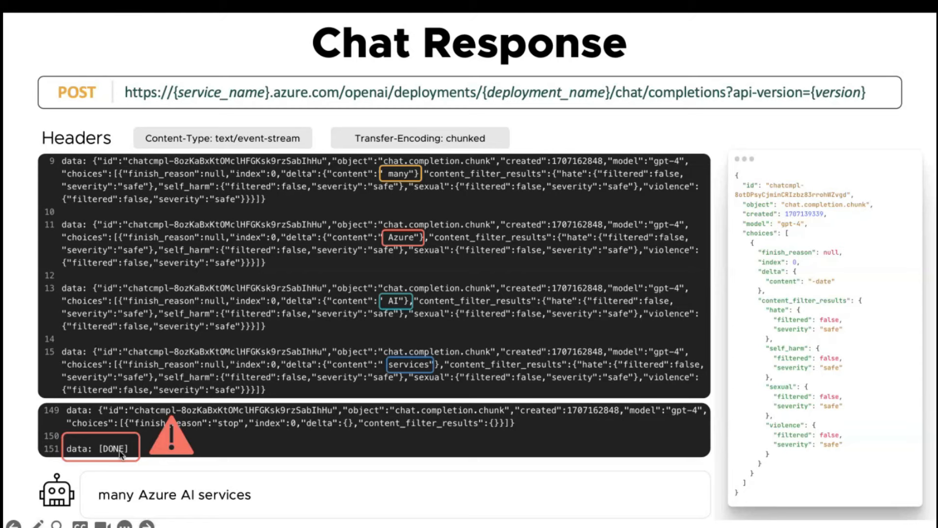
mouse_move(384, 436)
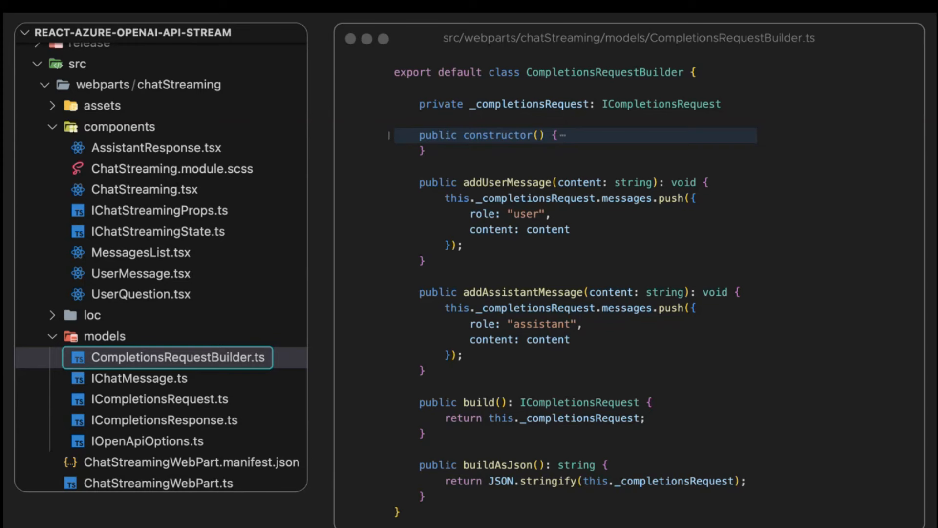
Step: Move from the CompletionsRequestBuilder.ts slide to the ChatStreaming.tsx code slide
left_click(144, 190)
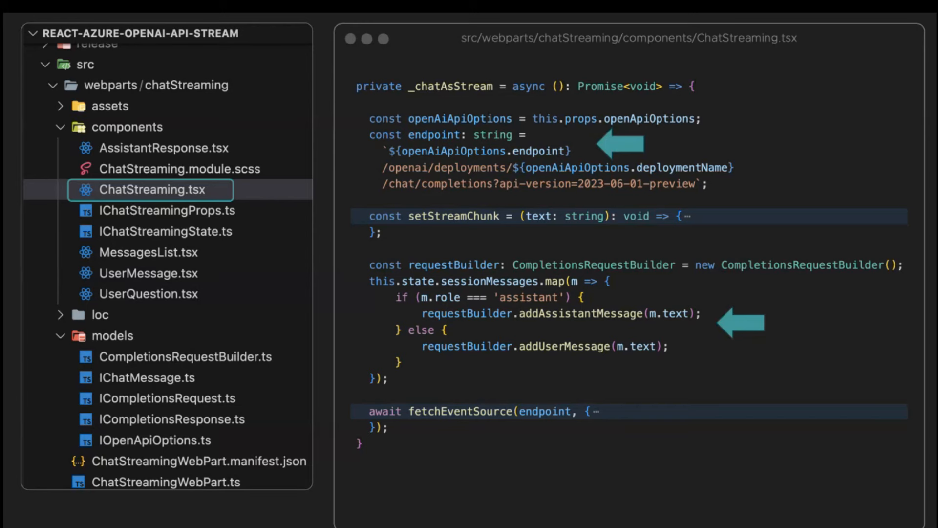
Step: Scroll through the ChatStreaming.tsx endpoint and addAssistantMessage code slide
scroll("down", 3)
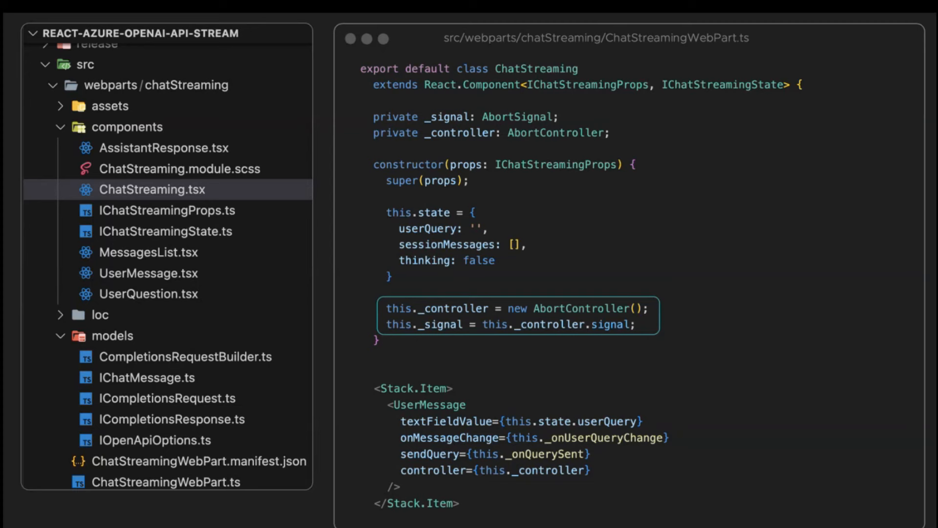
Step: Advance from the ChatStreamingWebPart.ts constructor slide to the UserMessage.tsx Stop button slide
left_click(147, 273)
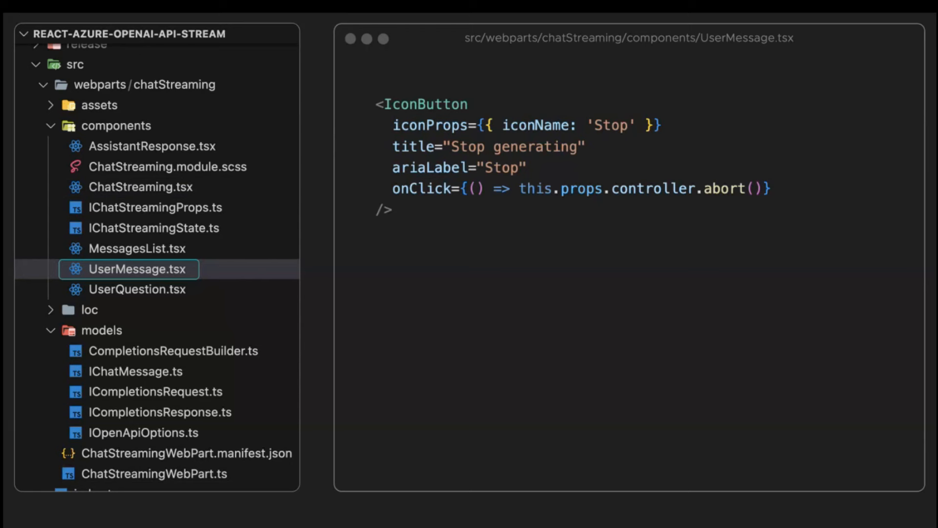